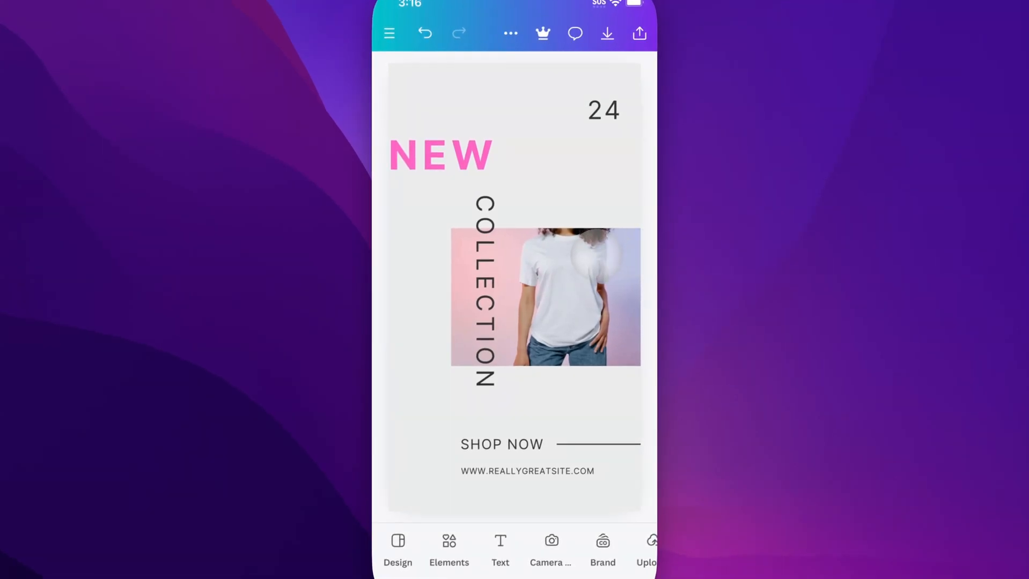
- Browse the shirt photo results, then return to Elements and clear the Shirt search
{"action": "left_click", "coordinate": [449, 548]}
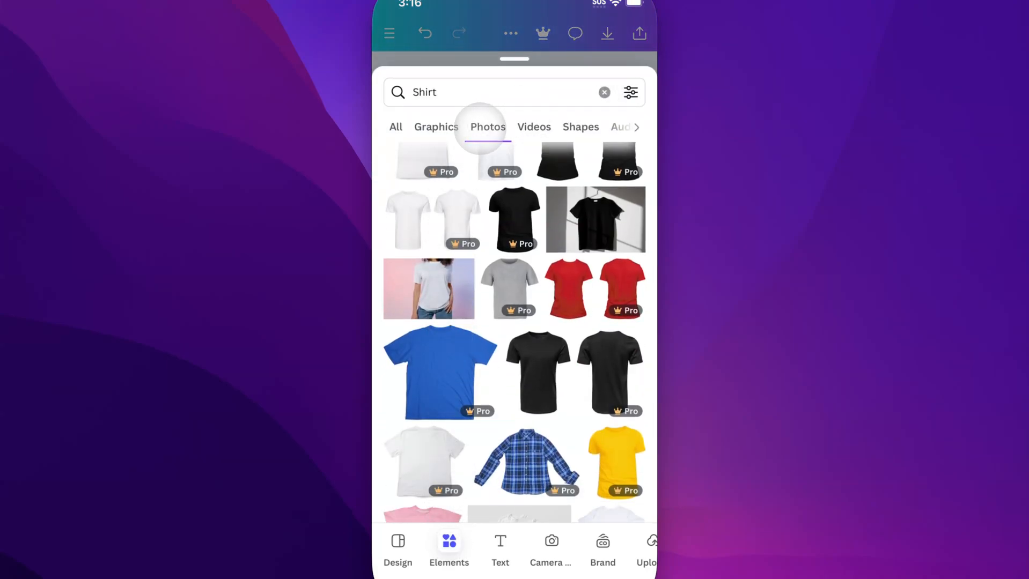
{"action": "scroll", "scroll_direction": "down", "scroll_amount": 3}
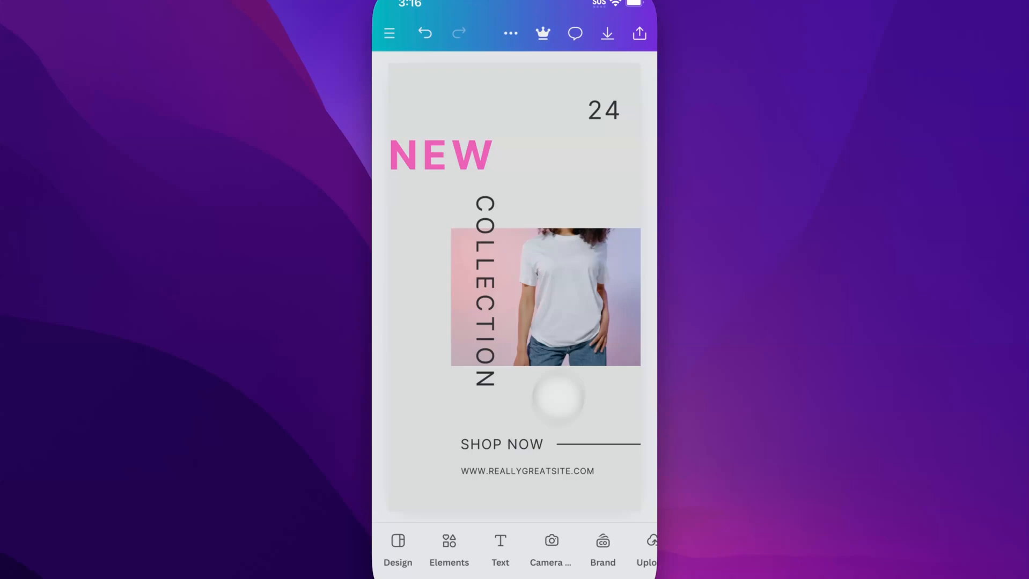
{"action": "left_click", "coordinate": [449, 550]}
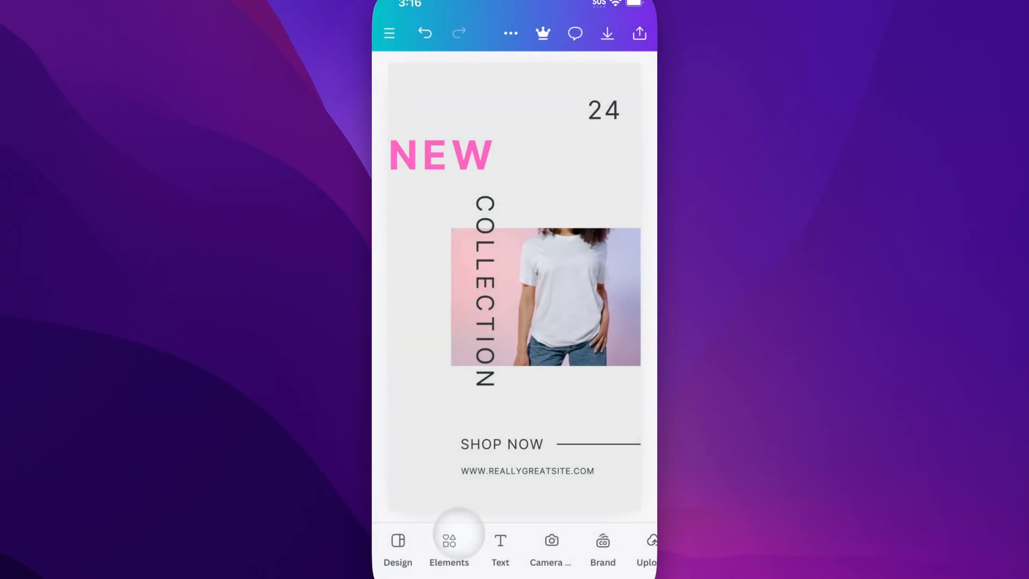
{"action": "left_click", "coordinate": [448, 549]}
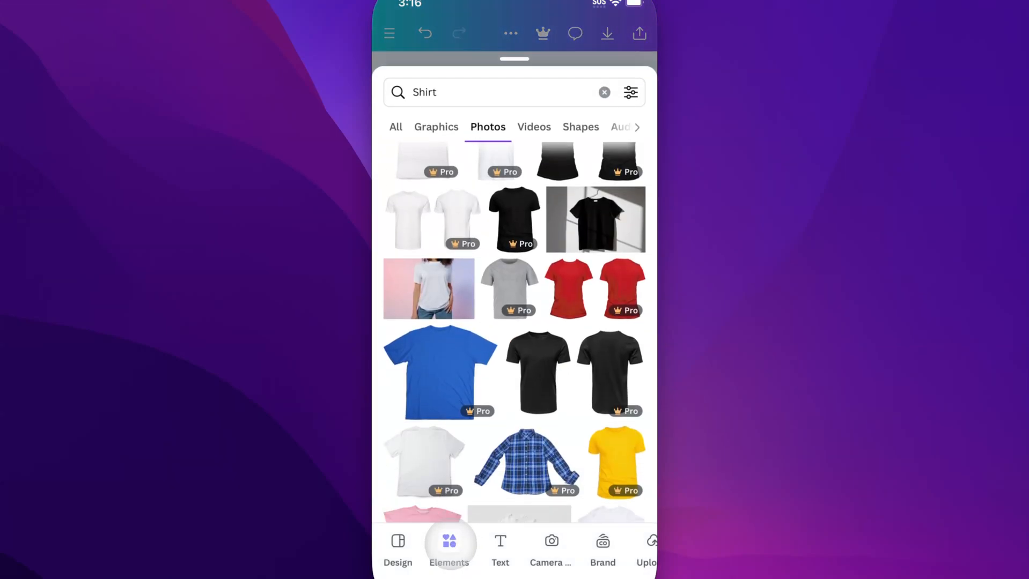
{"action": "left_click", "coordinate": [604, 92]}
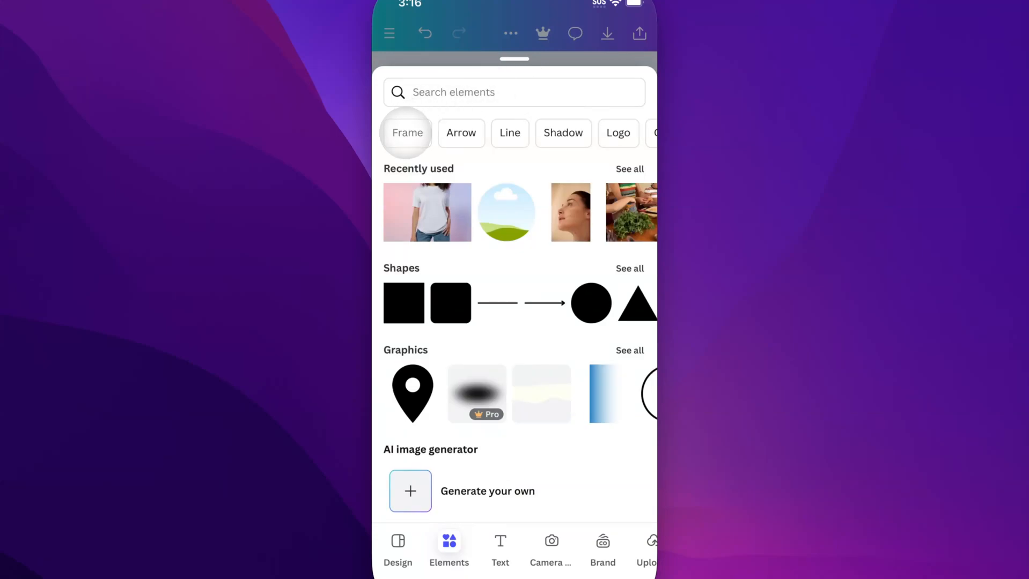
- Search for photo frames and browse the square, rounded, circle, star and heart shapes
{"action": "left_click", "coordinate": [407, 133]}
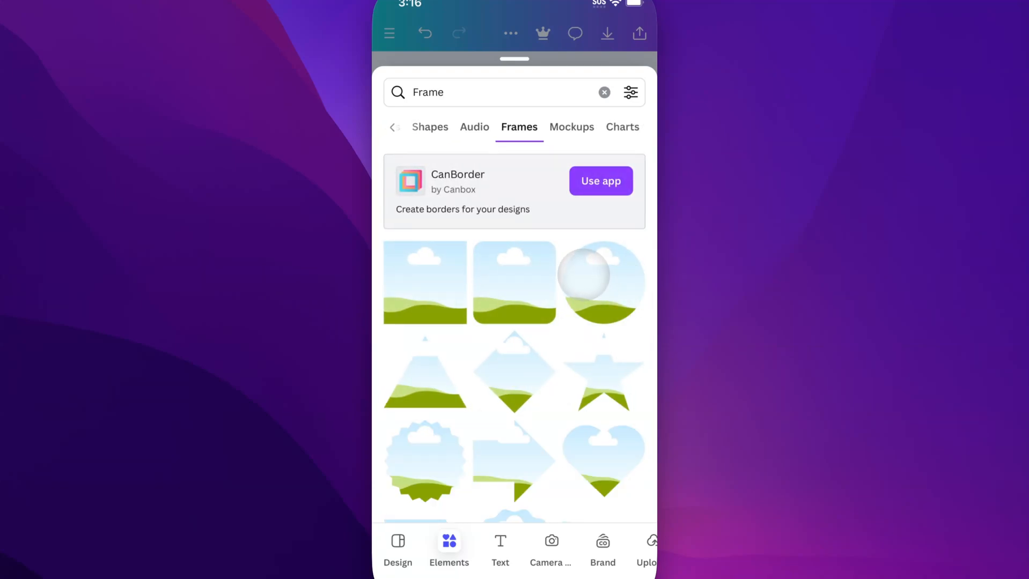
{"action": "scroll", "scroll_direction": "down", "scroll_amount": 3}
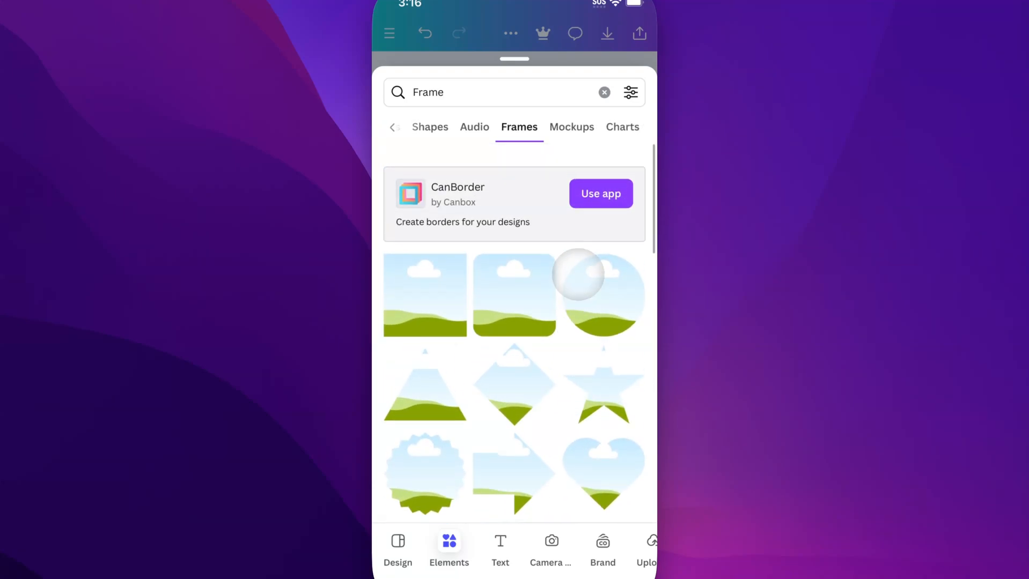
{"action": "scroll", "scroll_direction": "up", "scroll_amount": 3}
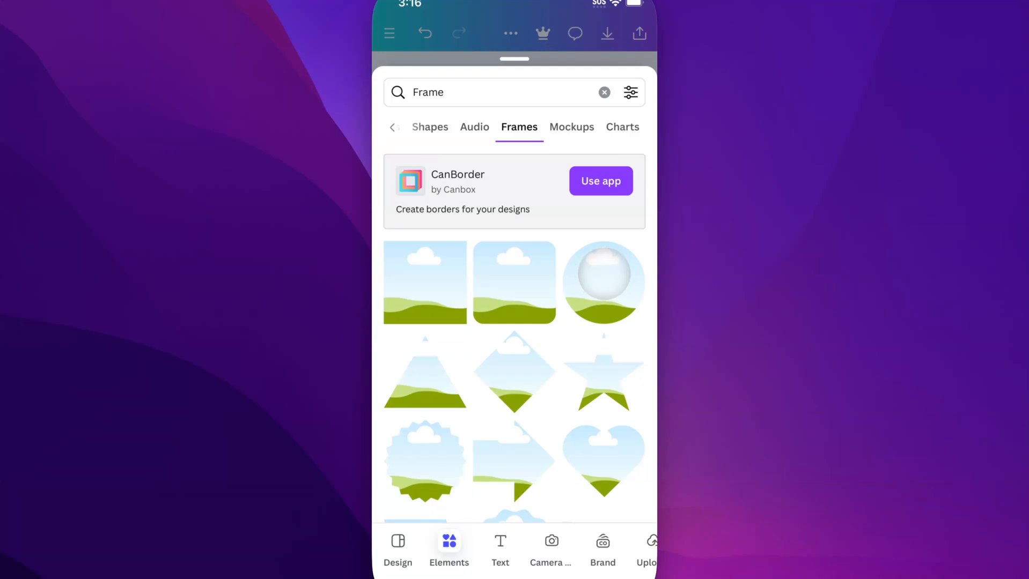
- Add a circle frame to the poster and place the T-shirt model photo inside it
{"action": "left_click", "coordinate": [602, 283]}
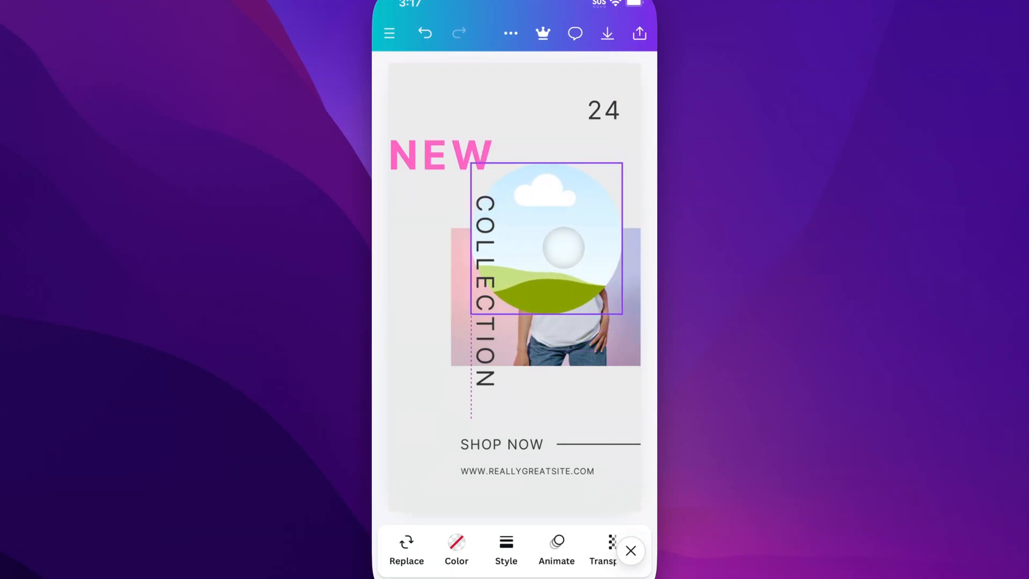
{"action": "left_click", "coordinate": [563, 246]}
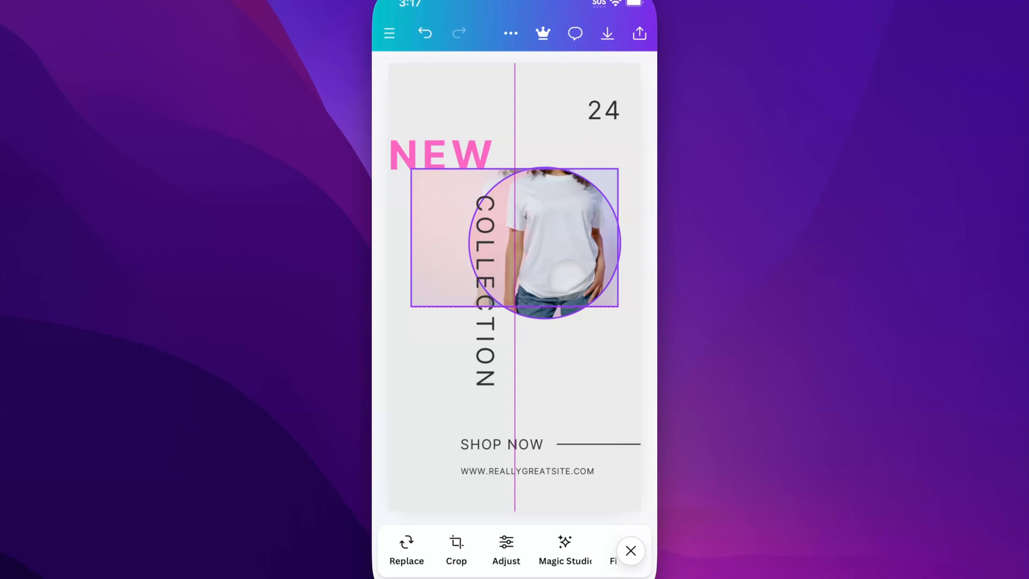
- Move the framed photo beside the vertical COLLECTION text and start cropping the model within the circle
{"action": "left_click", "coordinate": [630, 552]}
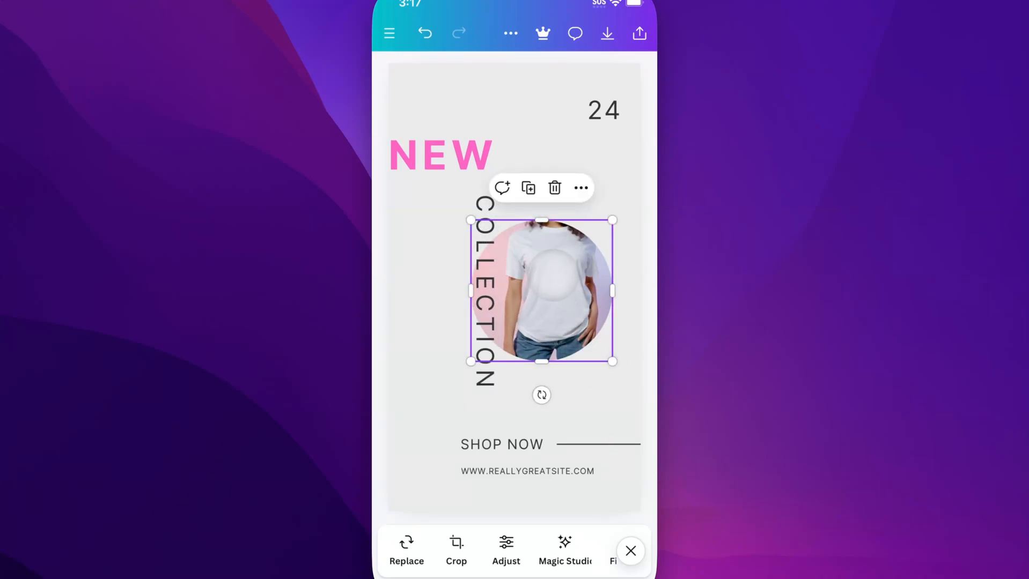
{"action": "left_click", "coordinate": [457, 551]}
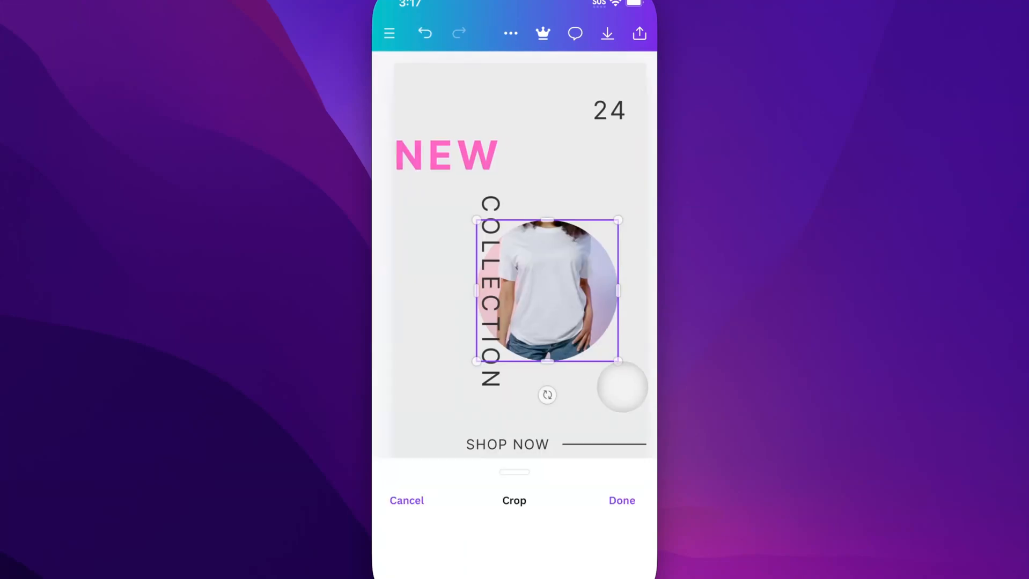
- Apply the crop and reselect the circular T-shirt photo beside COLLECTION
{"action": "left_click", "coordinate": [622, 501]}
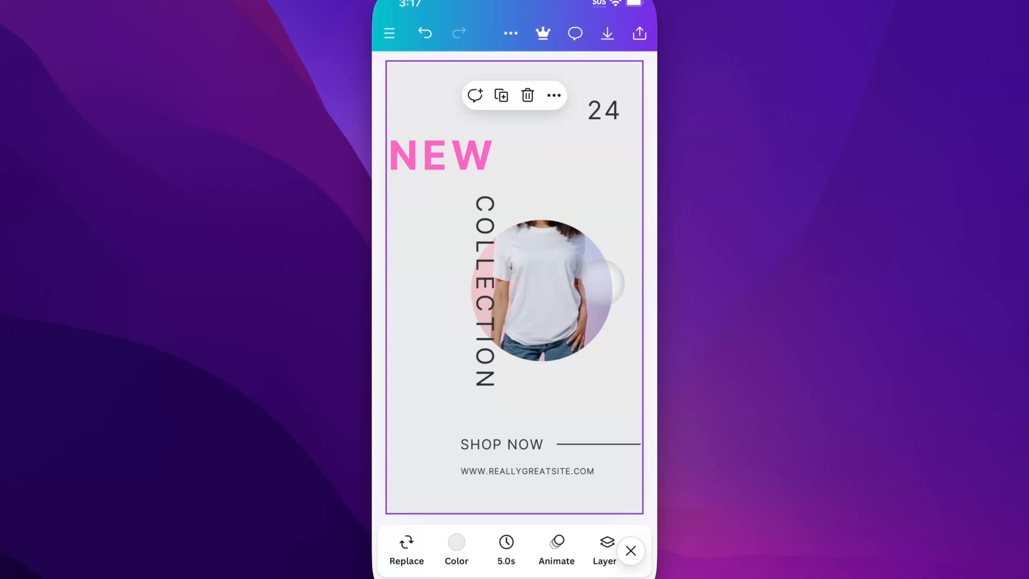
{"action": "left_click", "coordinate": [542, 282]}
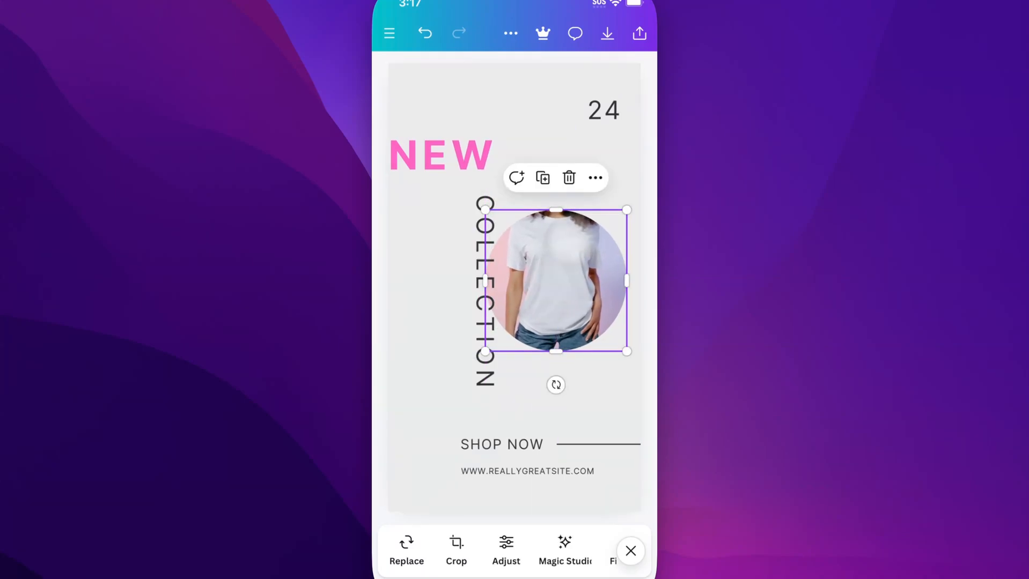